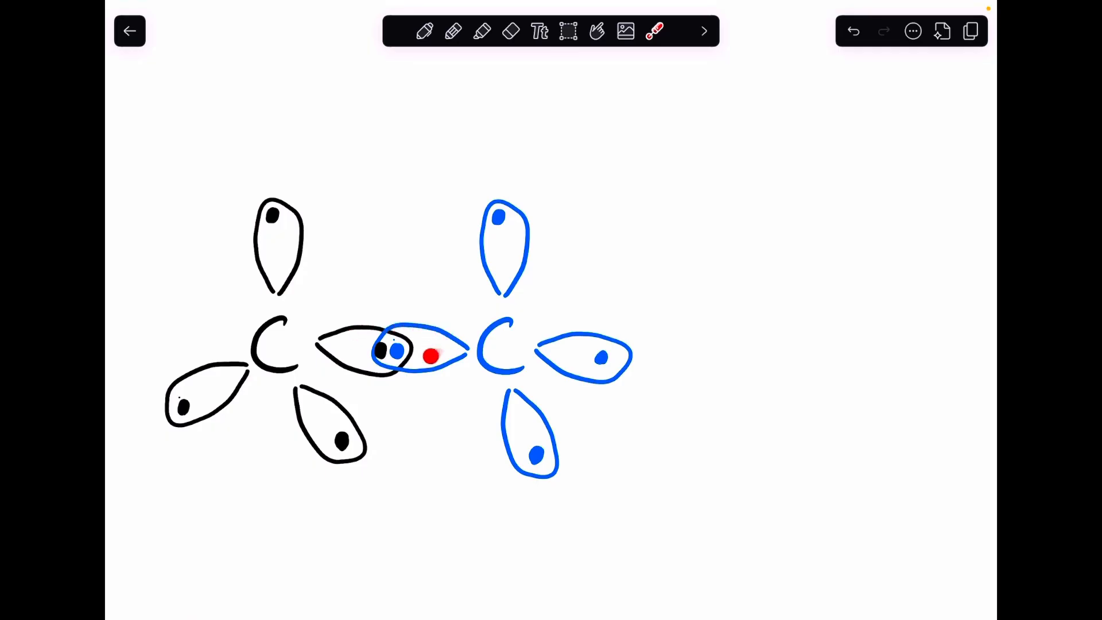
Finish drawing near the carbons and point out the top-right hydrogen atom with the pointer
left_click(432, 356)
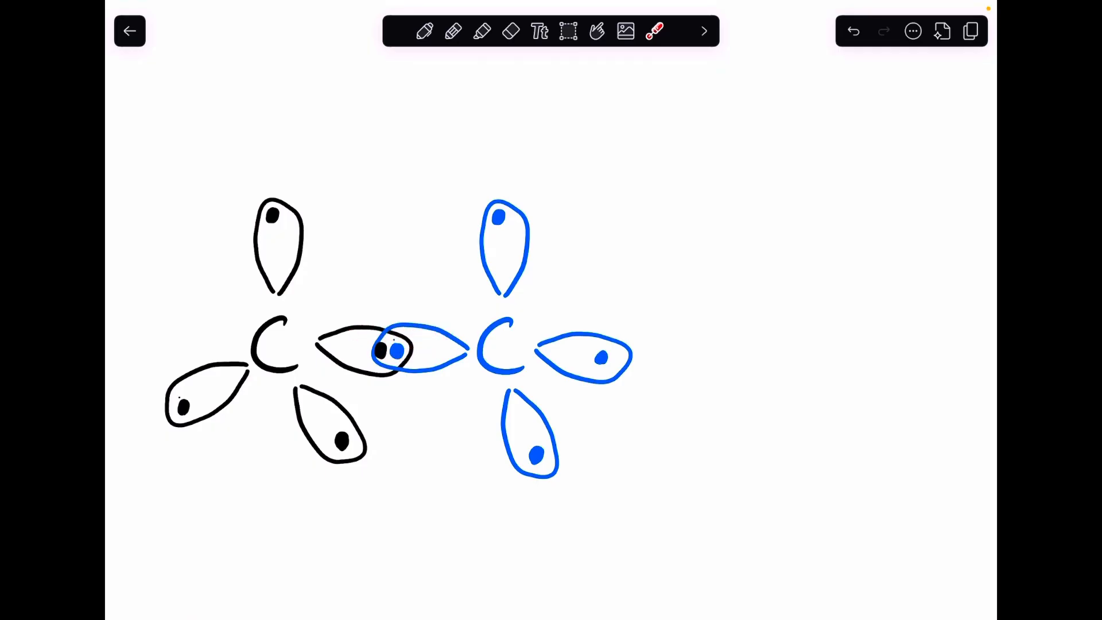
left_click(397, 354)
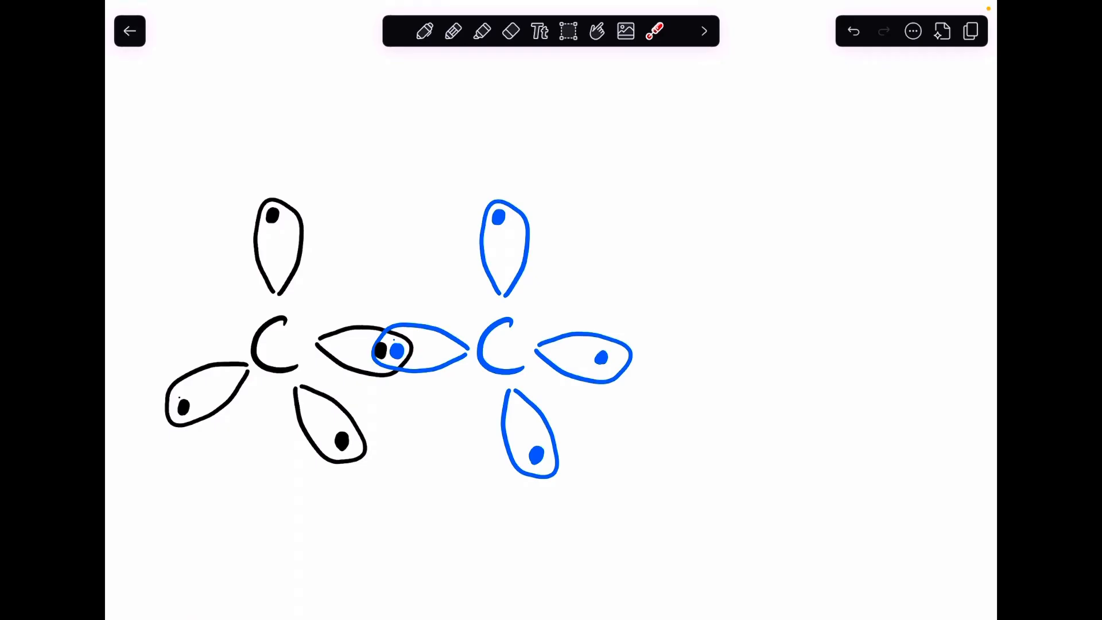
left_click(569, 31)
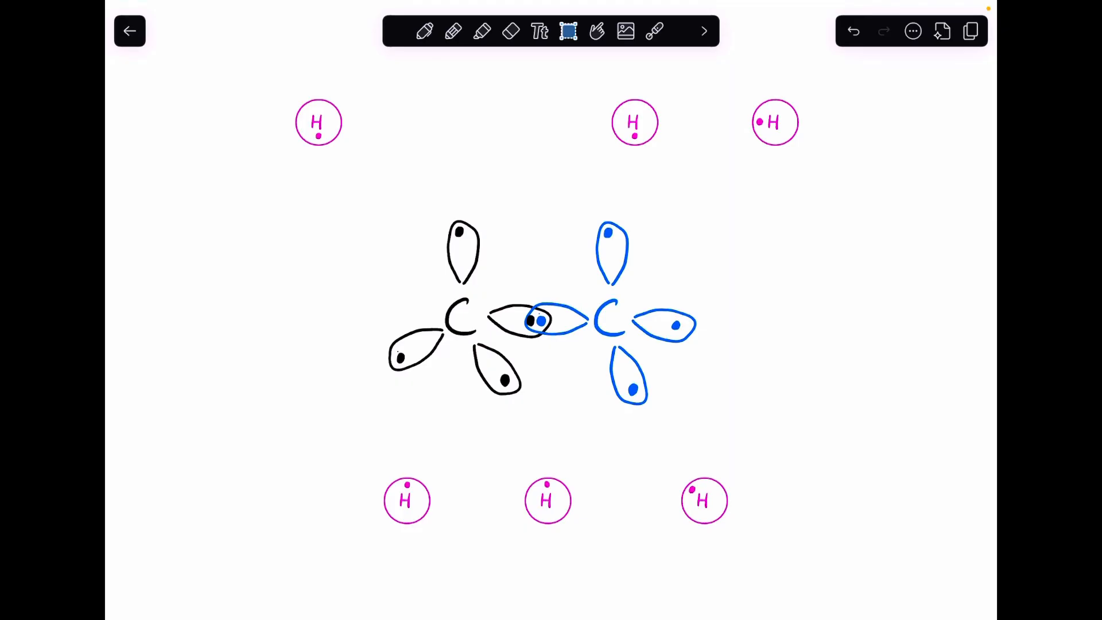
left_click(654, 31)
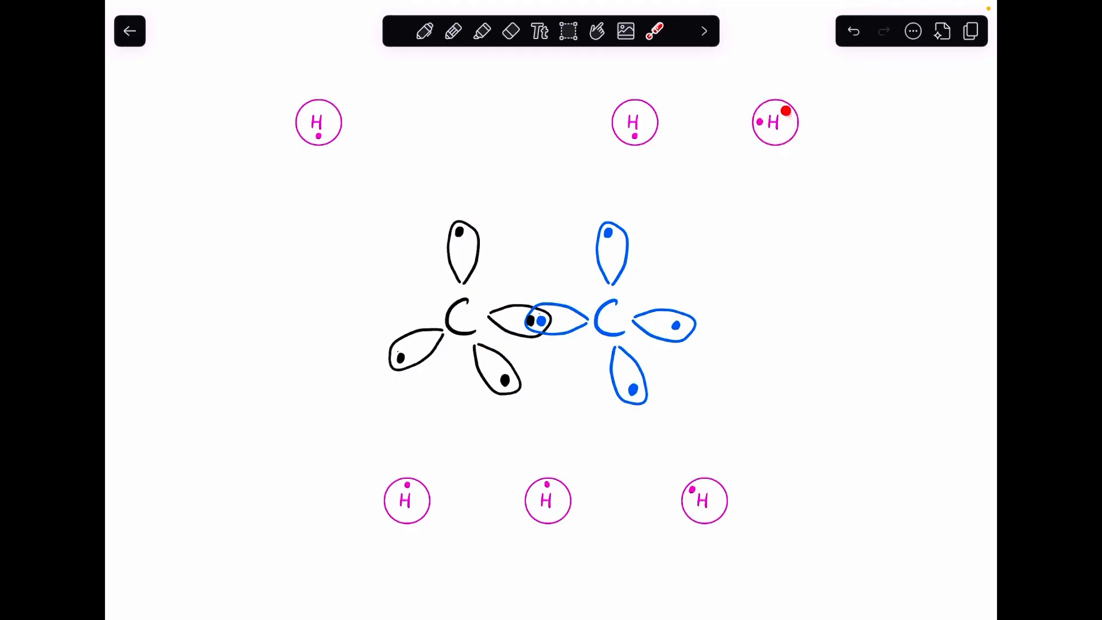
left_click(785, 111)
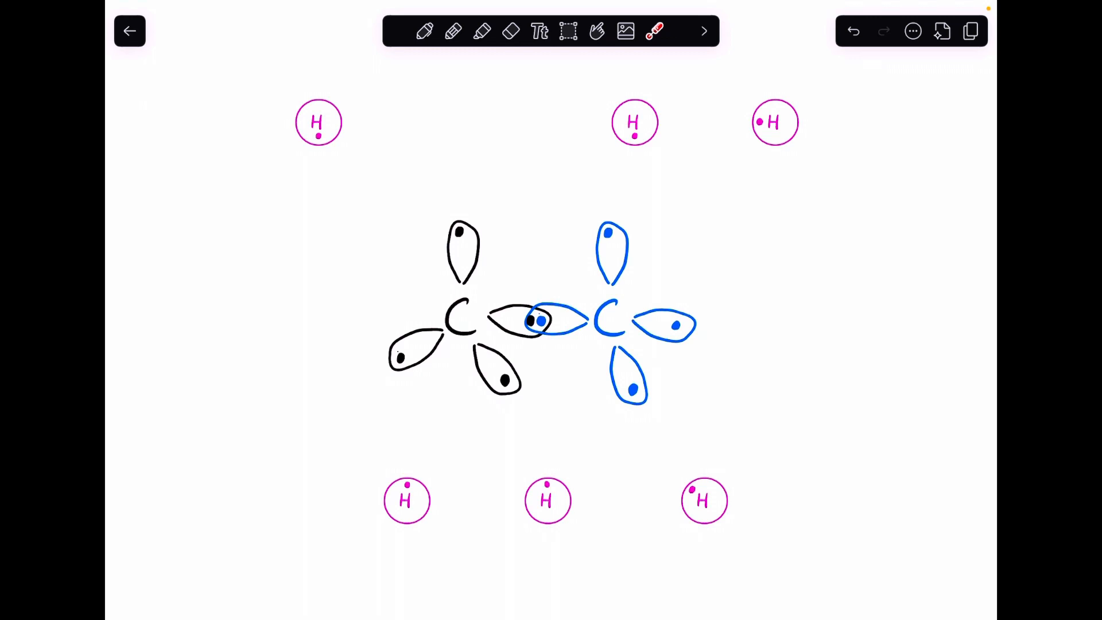
Lasso the top-right hydrogen and drag it onto the blue carbon's right orbital lobe
left_click(568, 31)
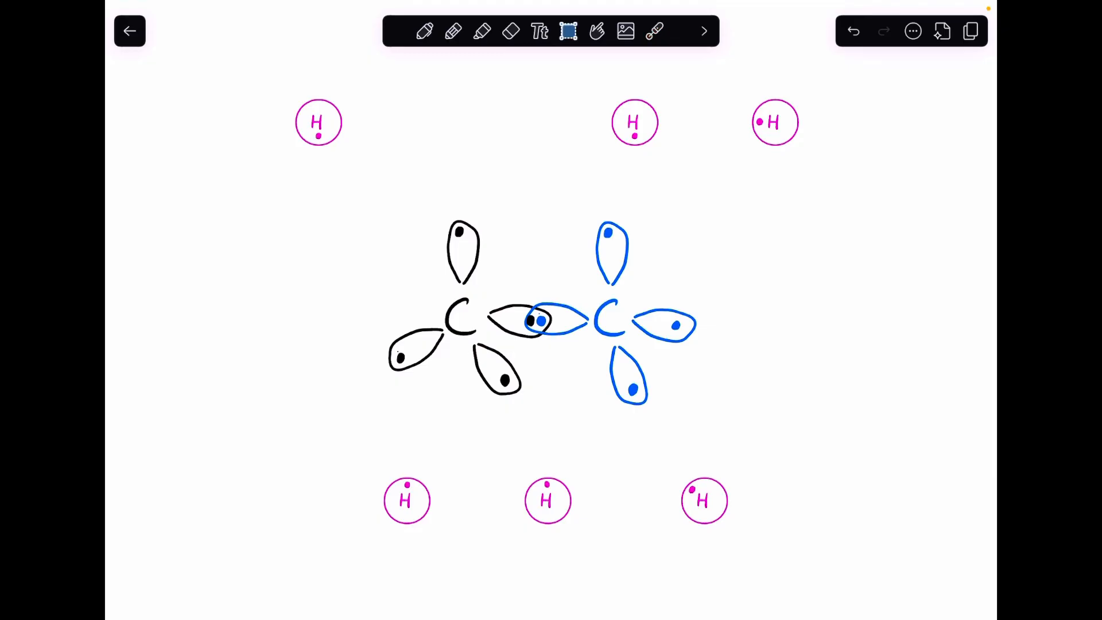
left_click_drag(775, 123, 708, 322)
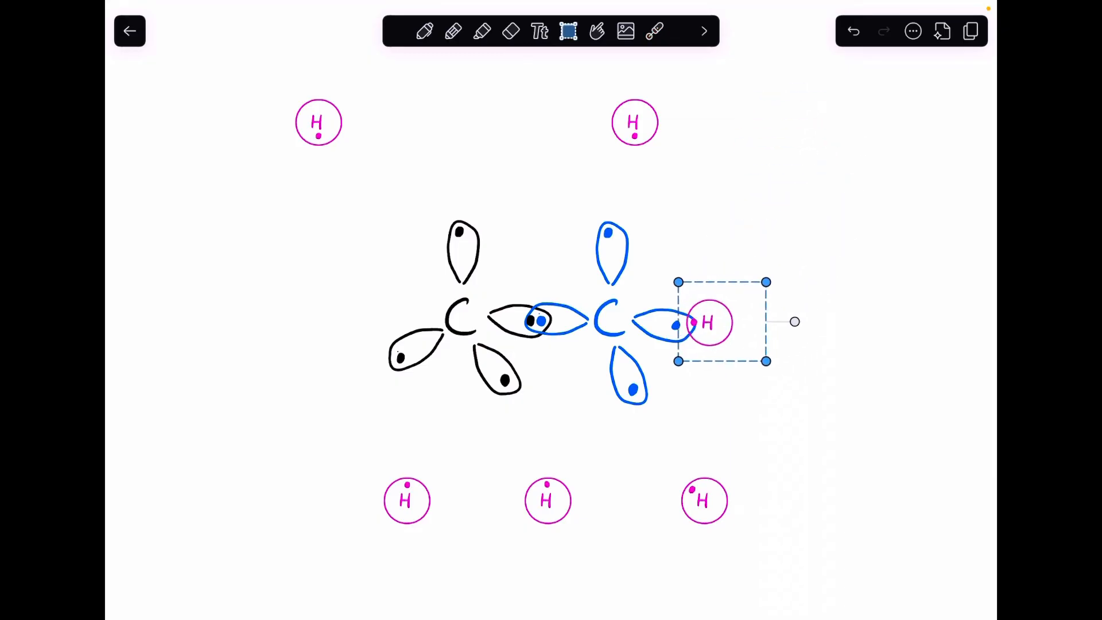